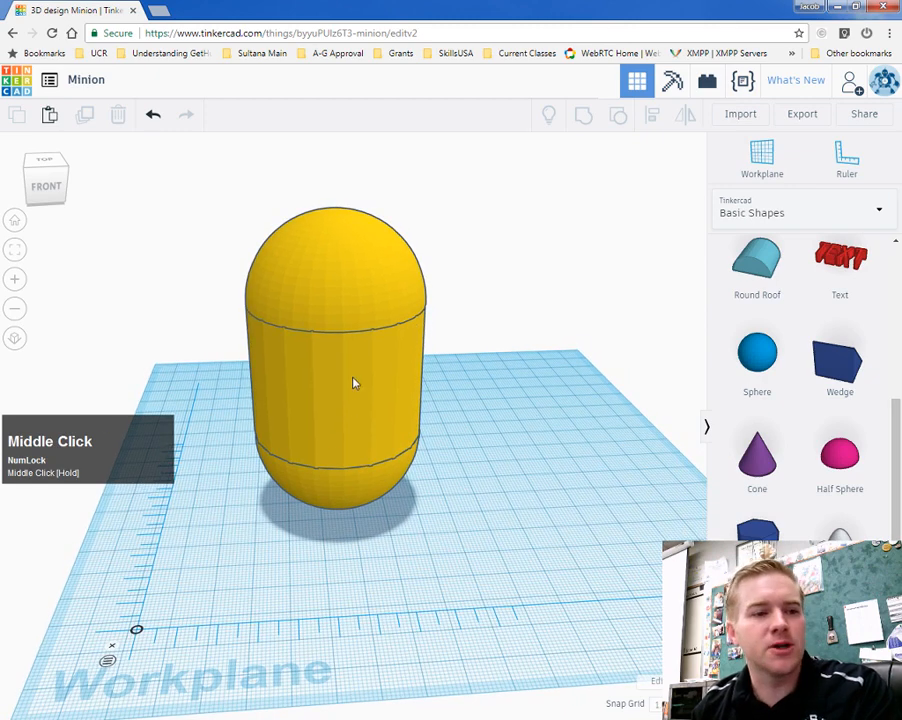
mouse_move(547, 450)
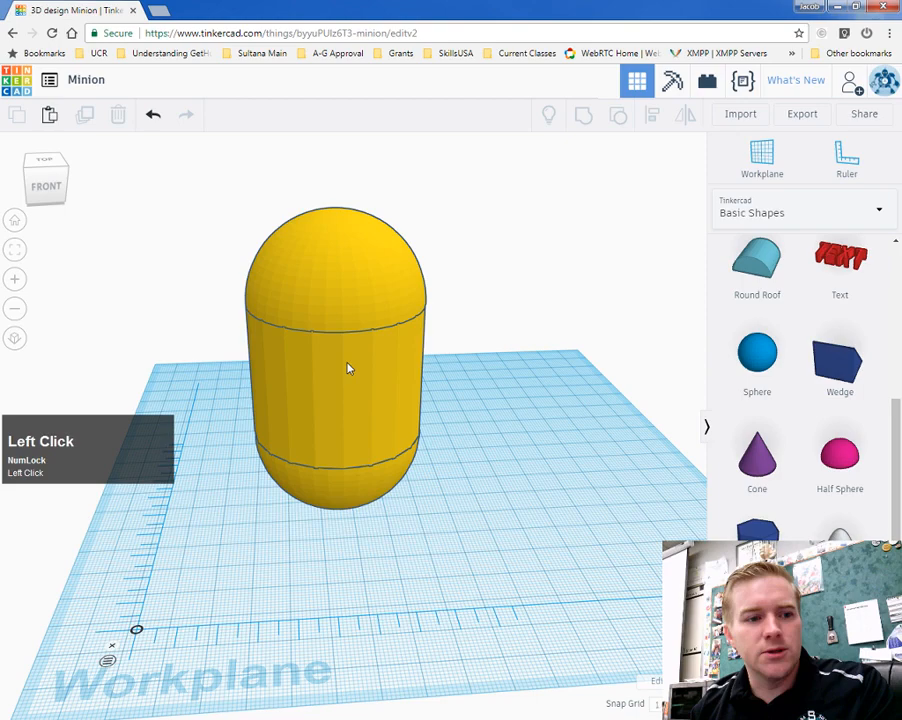
Step: Copy the yellow capsule body and paste a second identical capsule beside it
click(340, 360)
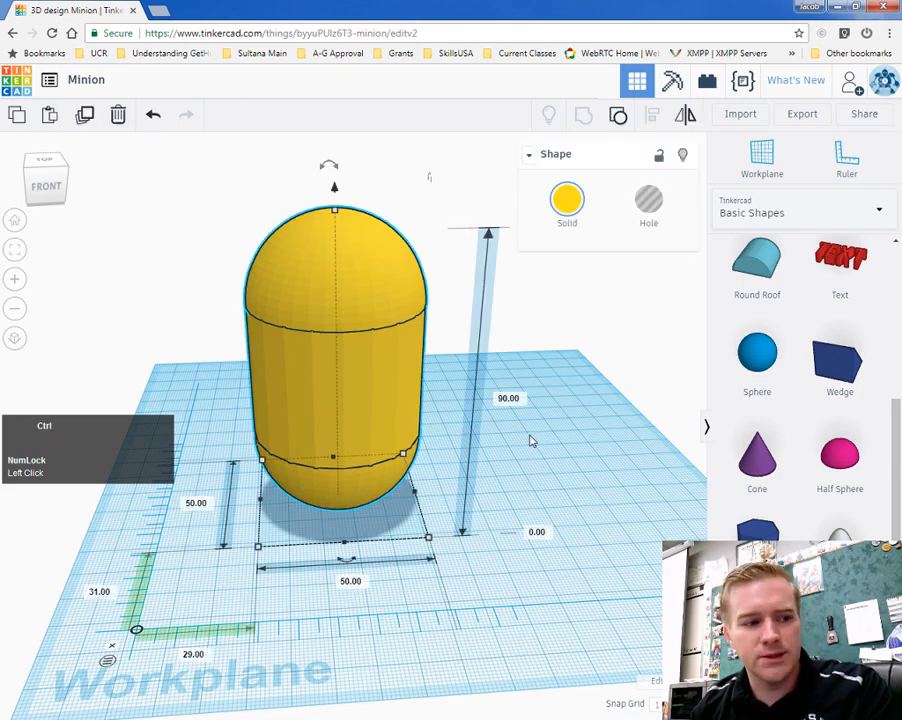
key(ctrl+c)
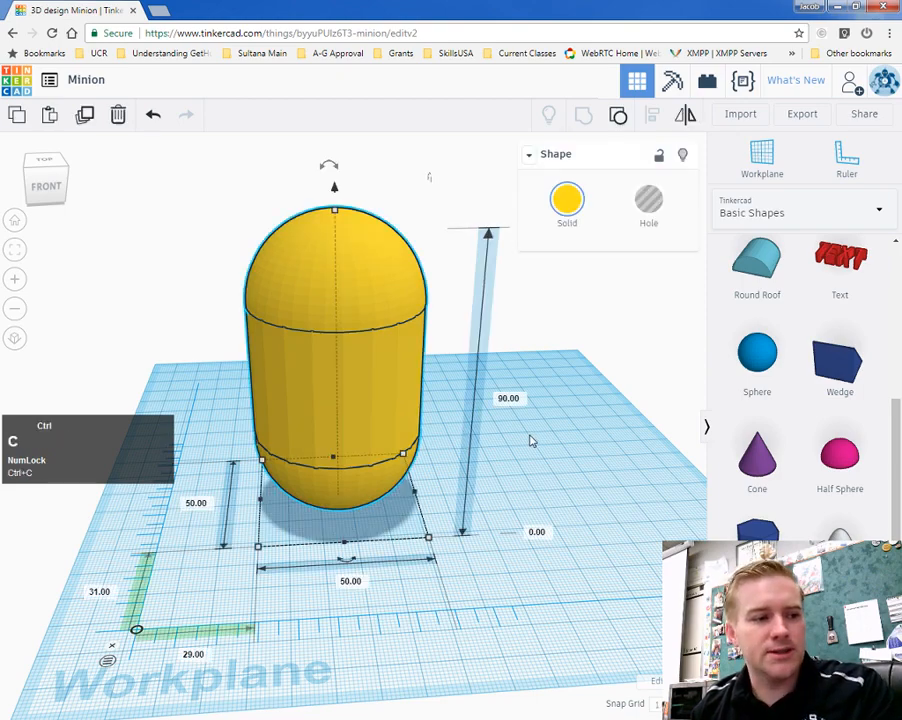
mouse_move(487, 352)
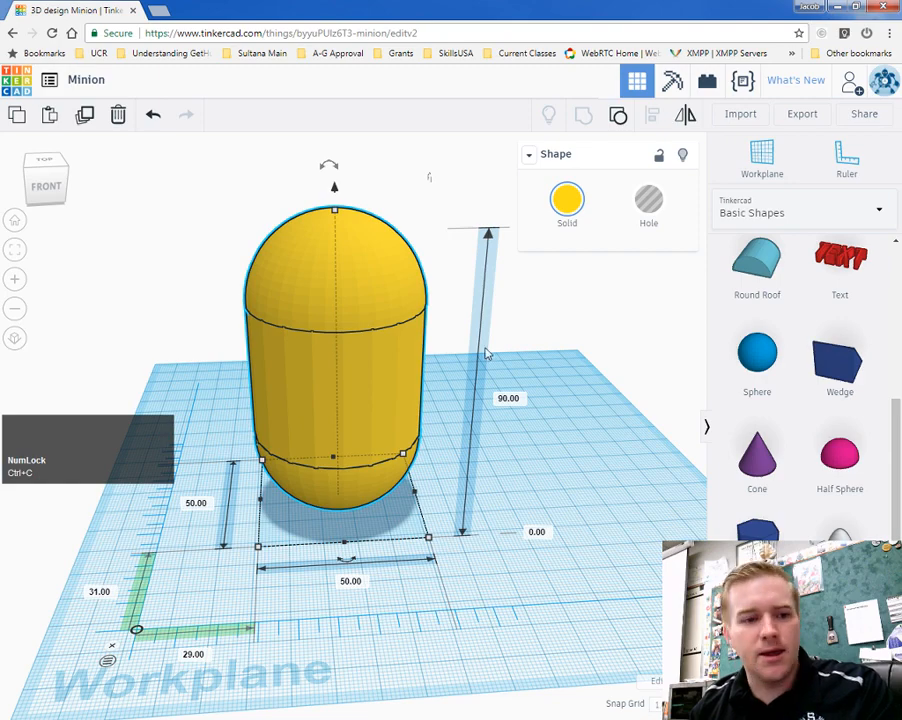
click(510, 380)
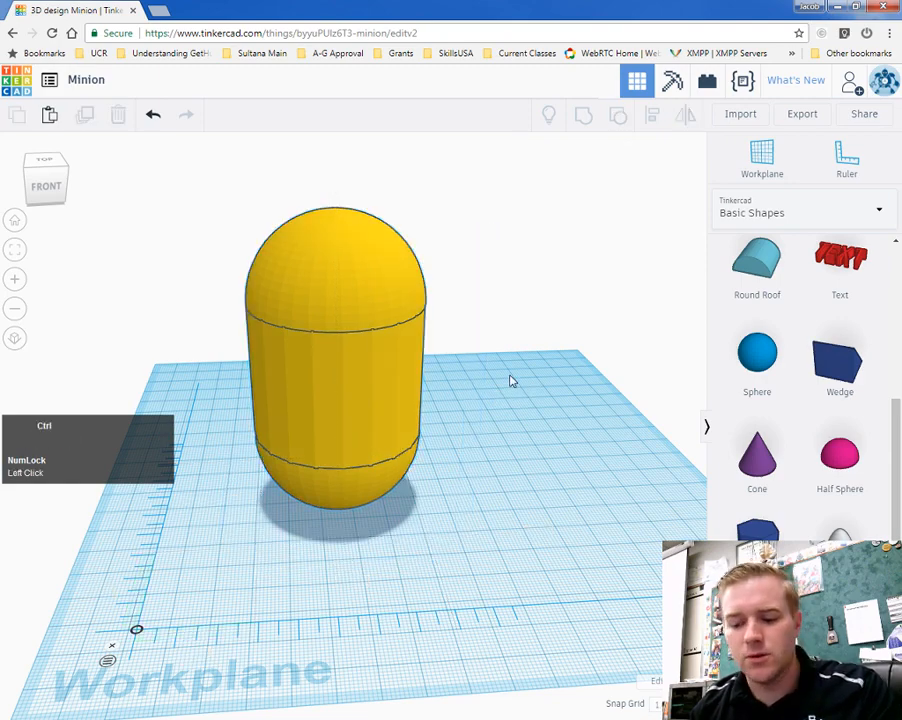
key(ctrl+v)
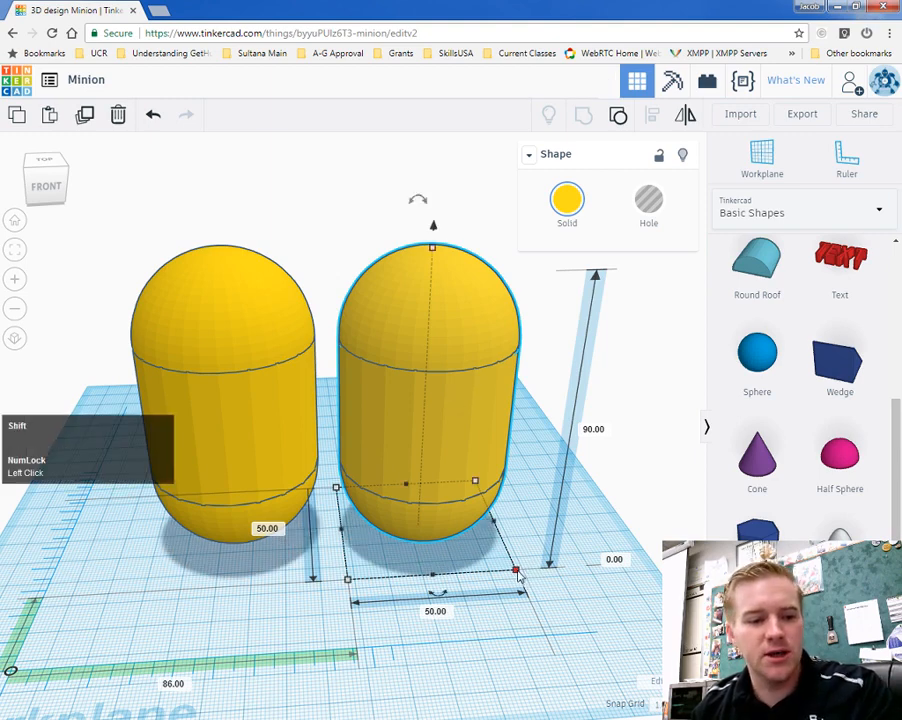
Step: Proportionally resize the copied capsule to 55 and 63 wide, then undo back to 54 × 97.2
drag(518, 572, 525, 578)
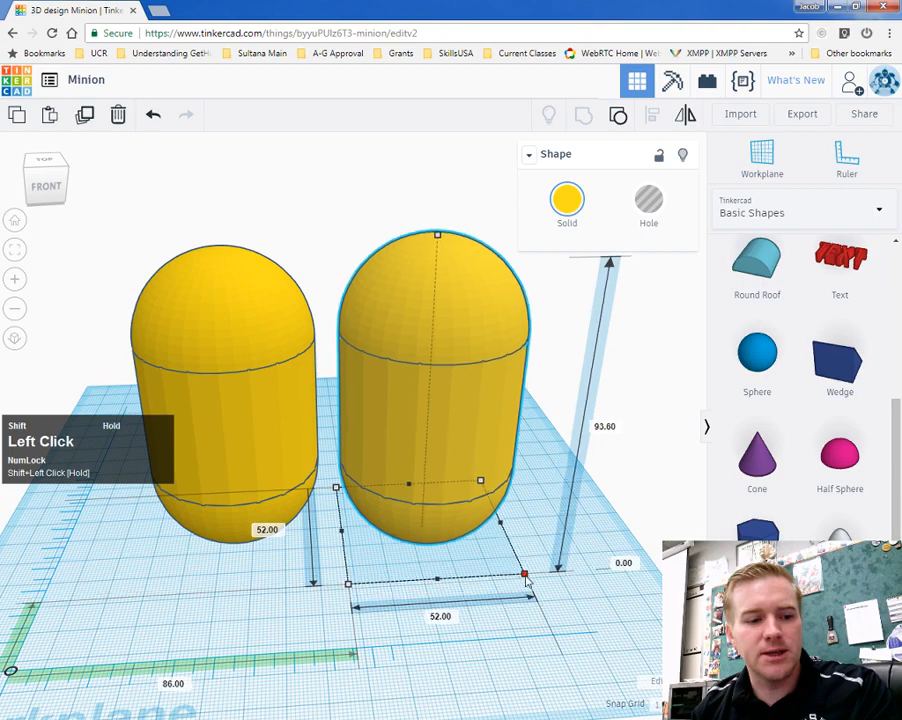
drag(525, 575, 537, 580)
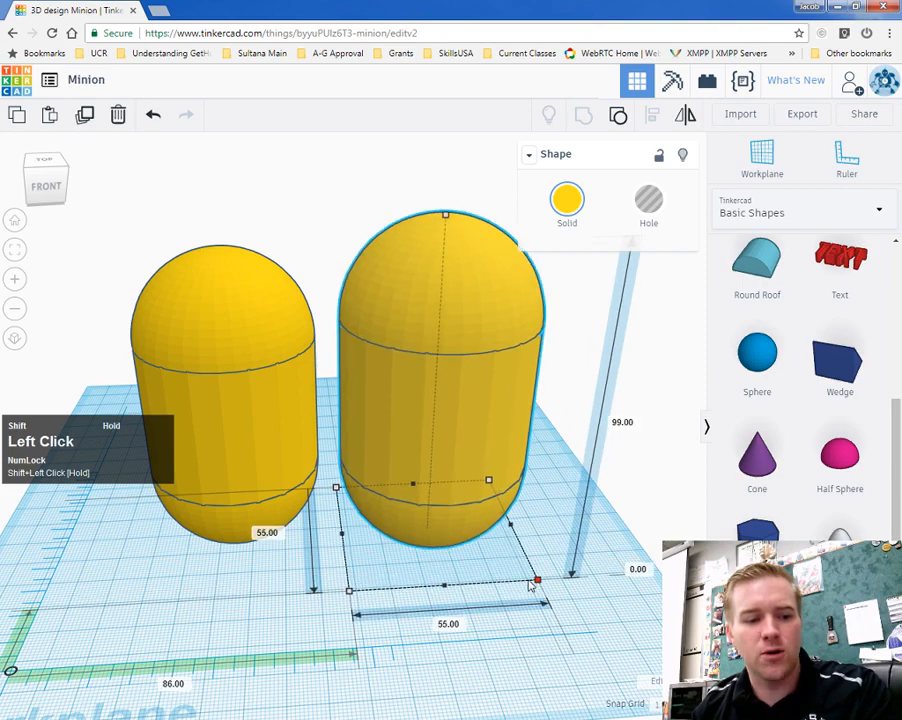
drag(537, 580, 531, 581)
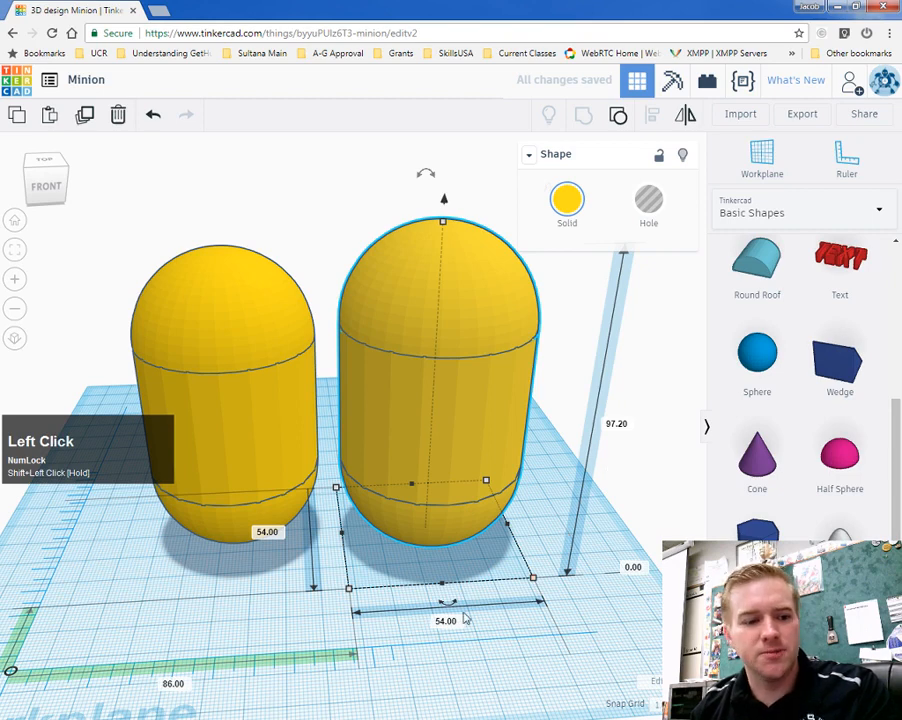
mouse_move(633, 464)
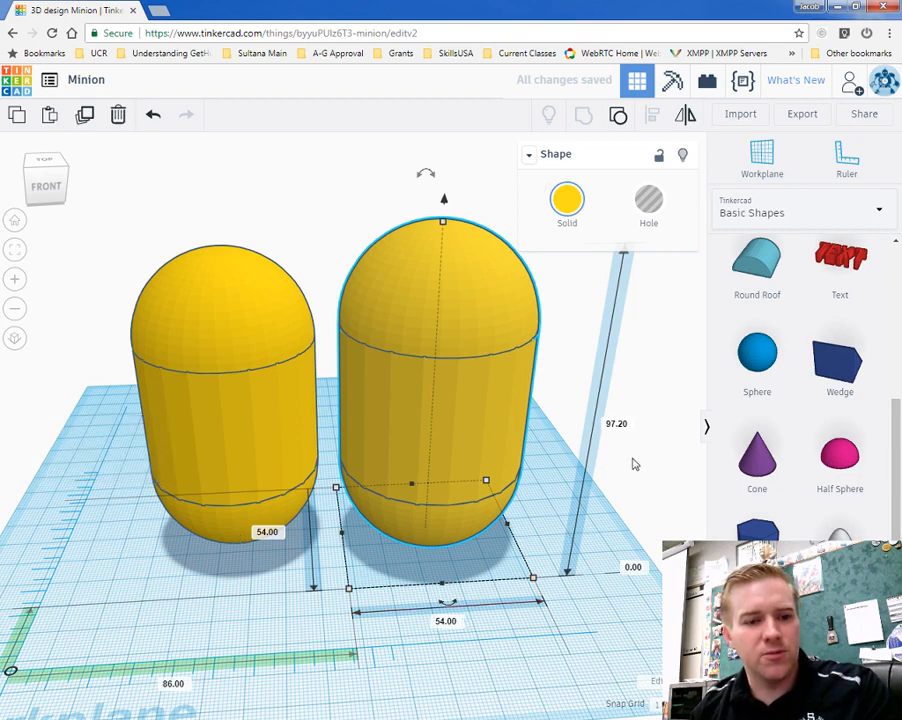
mouse_move(603, 567)
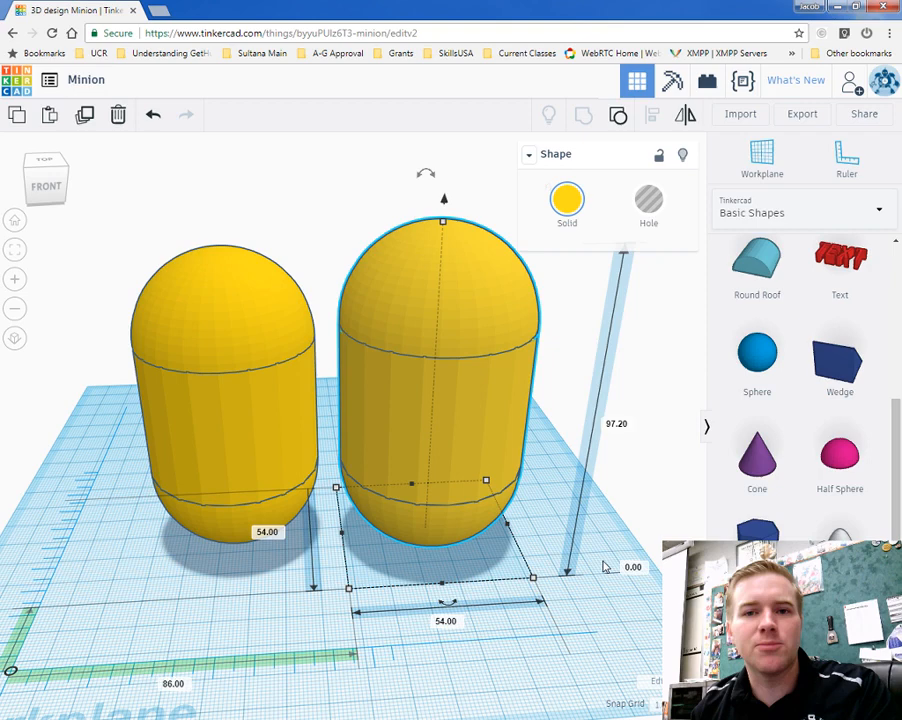
mouse_move(483, 520)
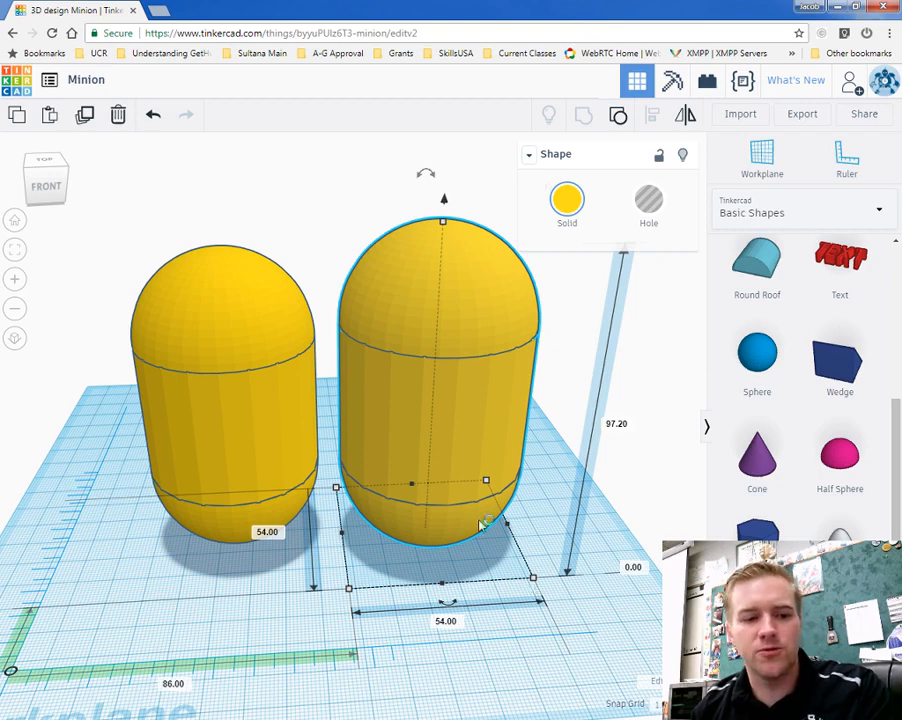
mouse_move(490, 540)
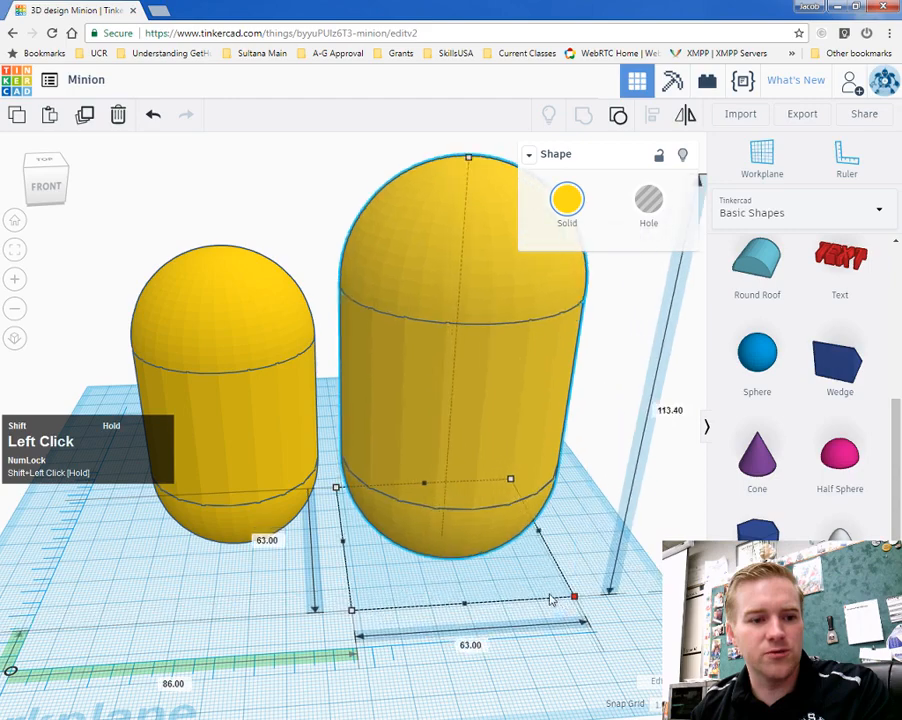
drag(573, 597, 531, 578)
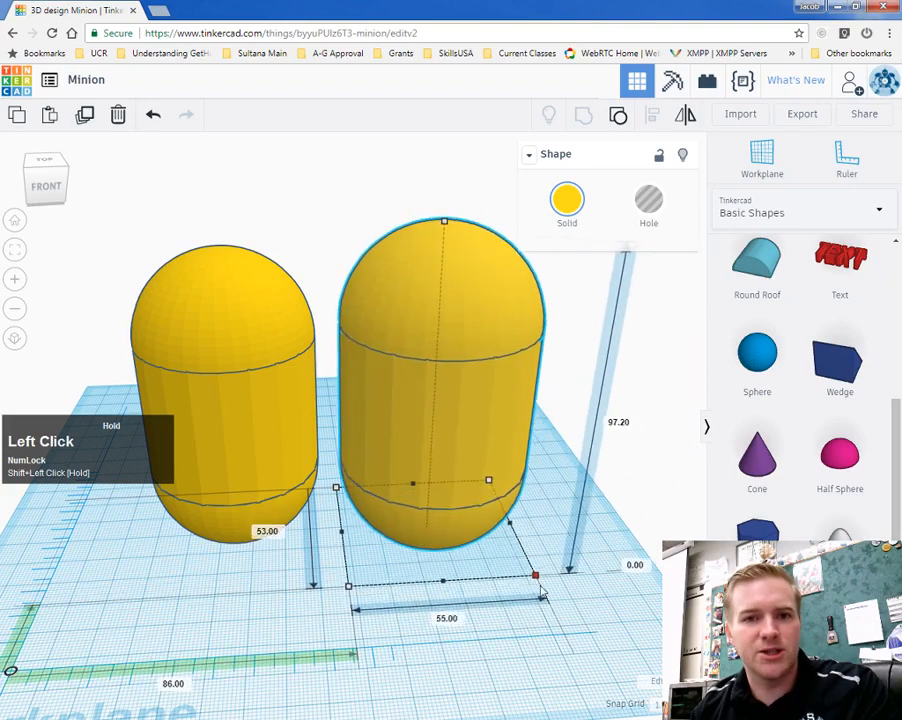
drag(535, 575, 518, 580)
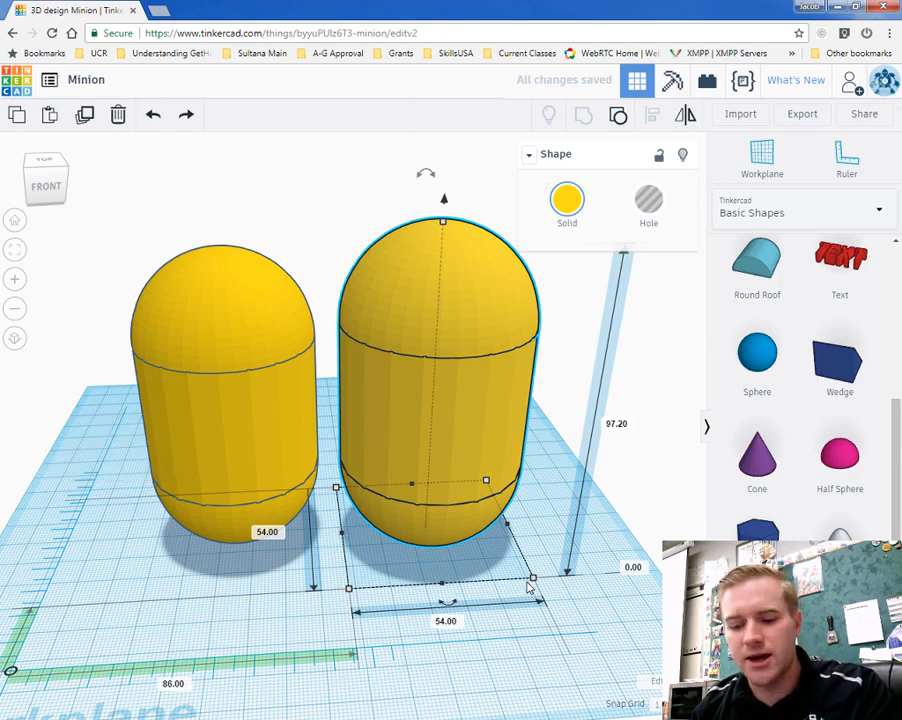
key(ctrl+z)
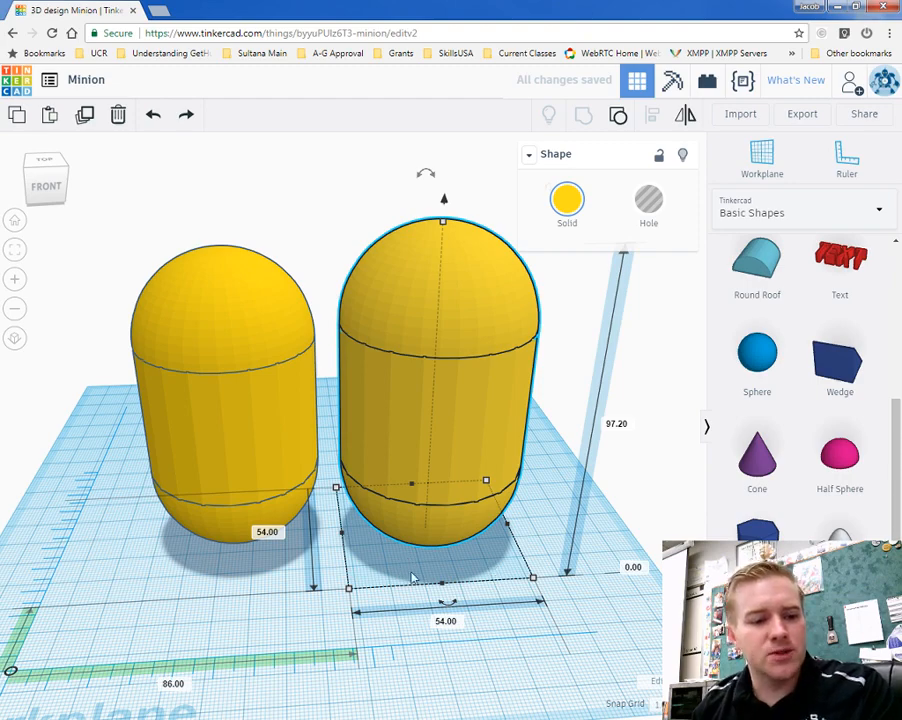
click(445, 621)
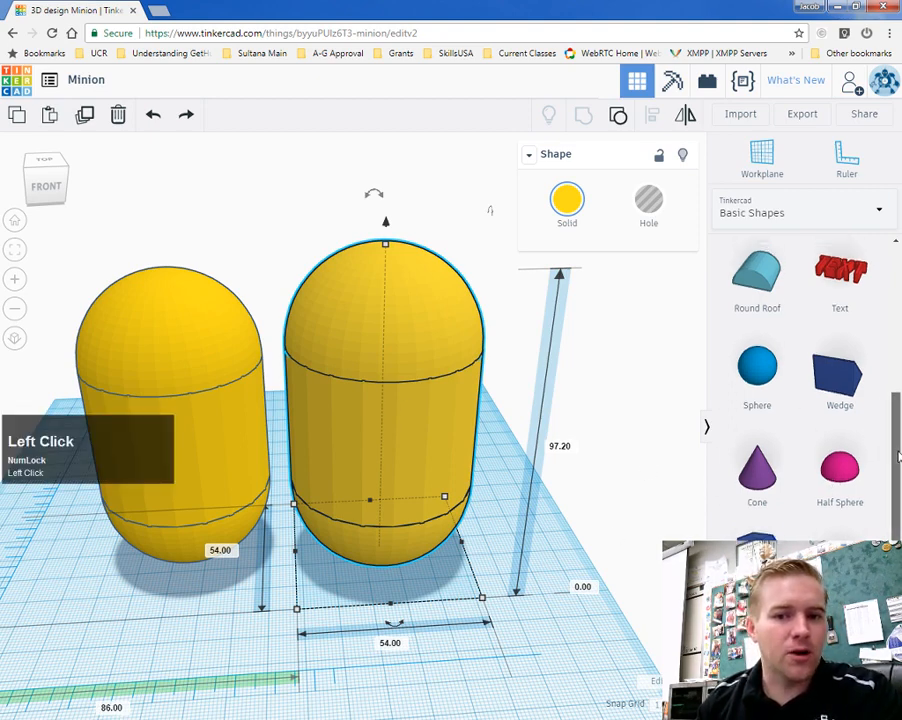
Step: Place a Box hole beside the capsules and scale it evenly to about 59 wide
scroll(up, 3)
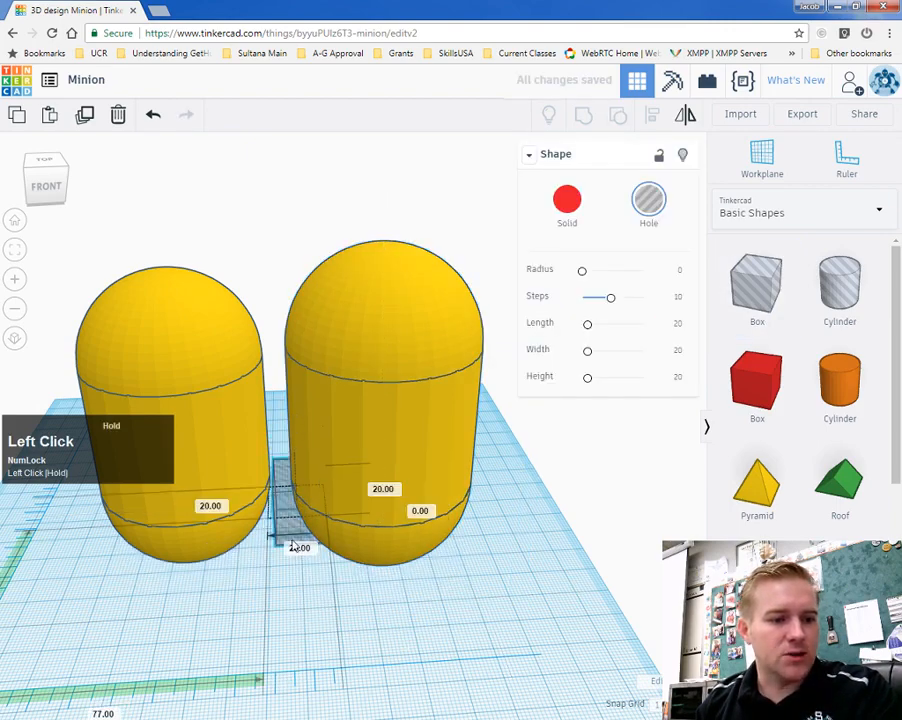
drag(299, 547, 335, 573)
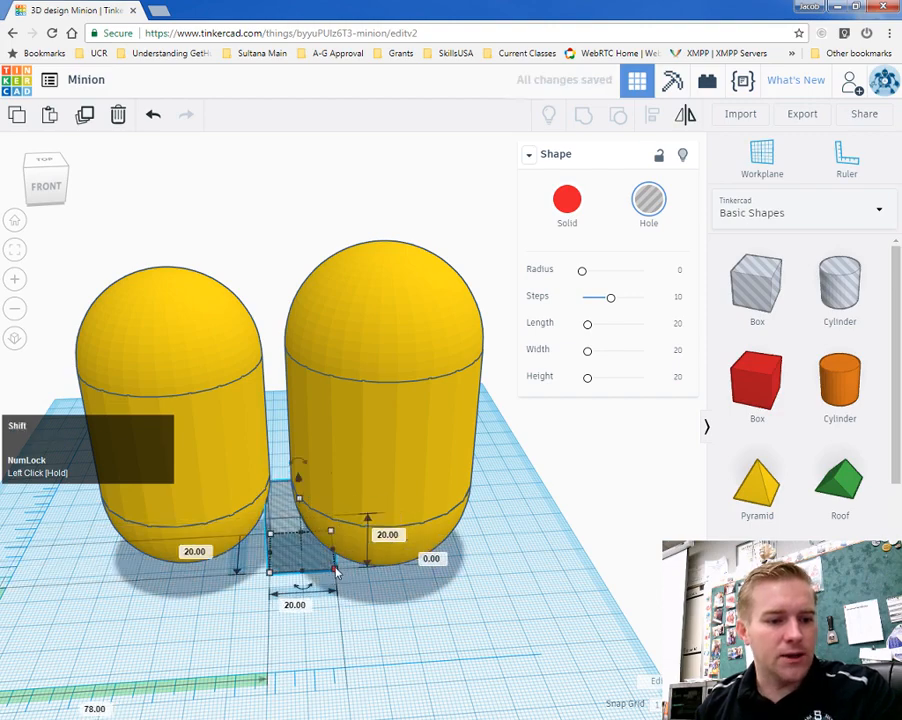
drag(335, 570, 418, 640)
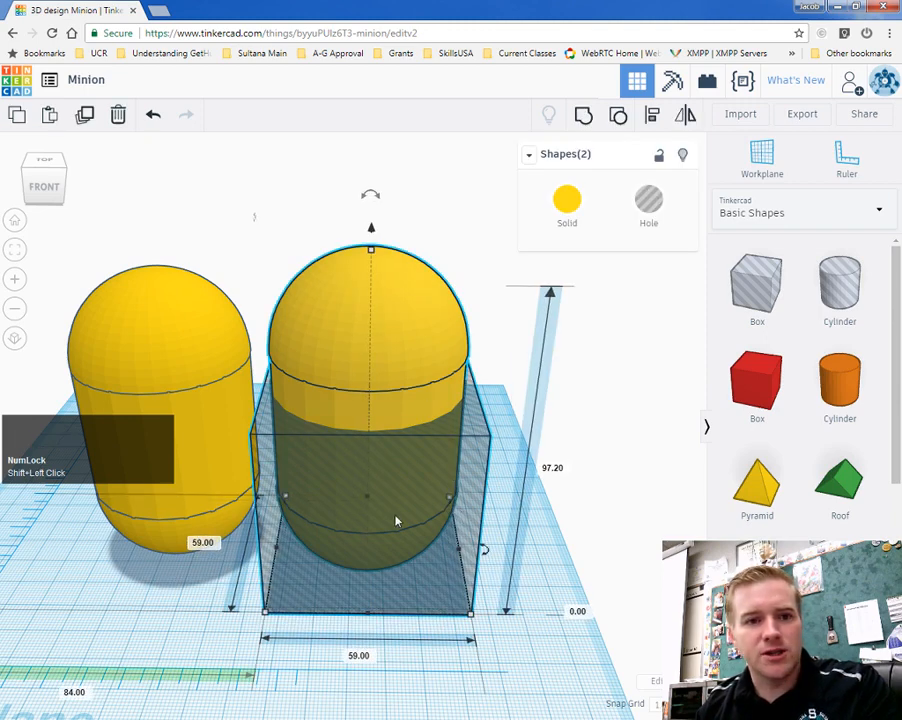
Step: Edit the elevation value of the selected hole box above the workplane
click(648, 200)
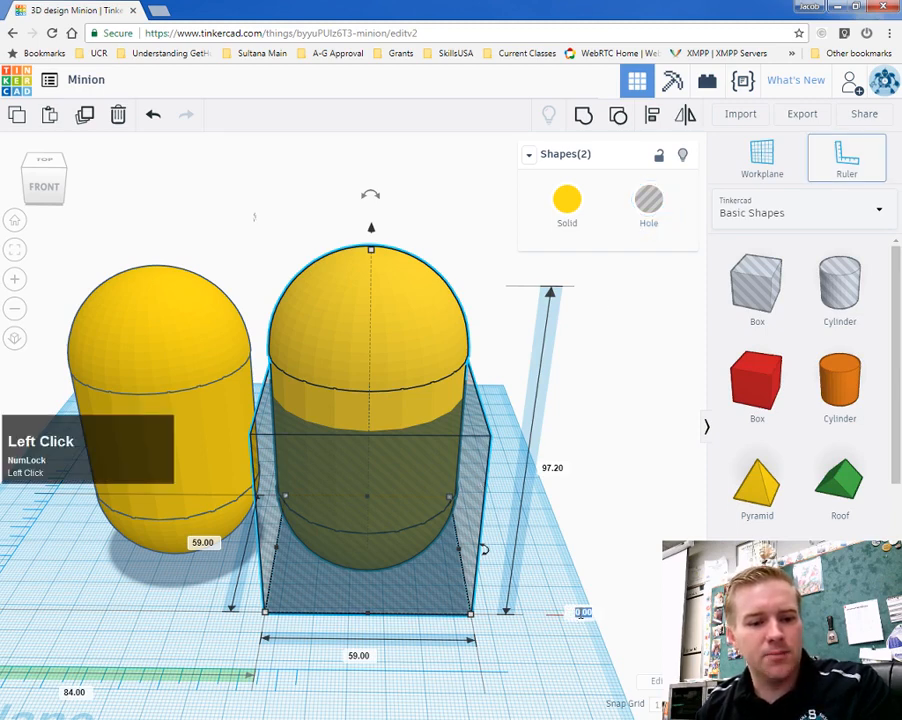
mouse_move(550, 575)
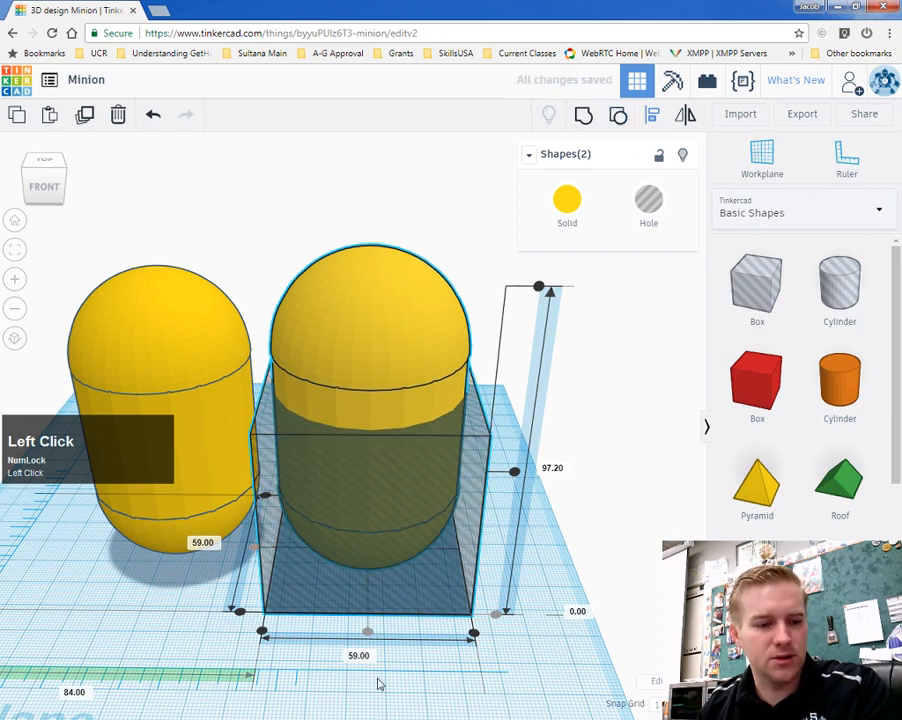
mouse_move(558, 566)
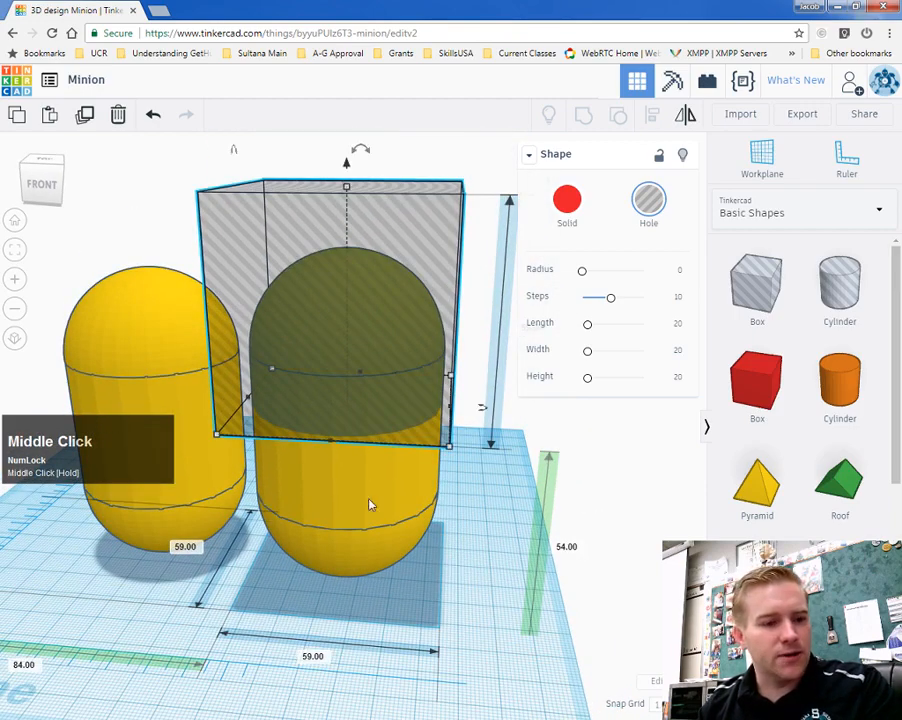
mouse_move(390, 230)
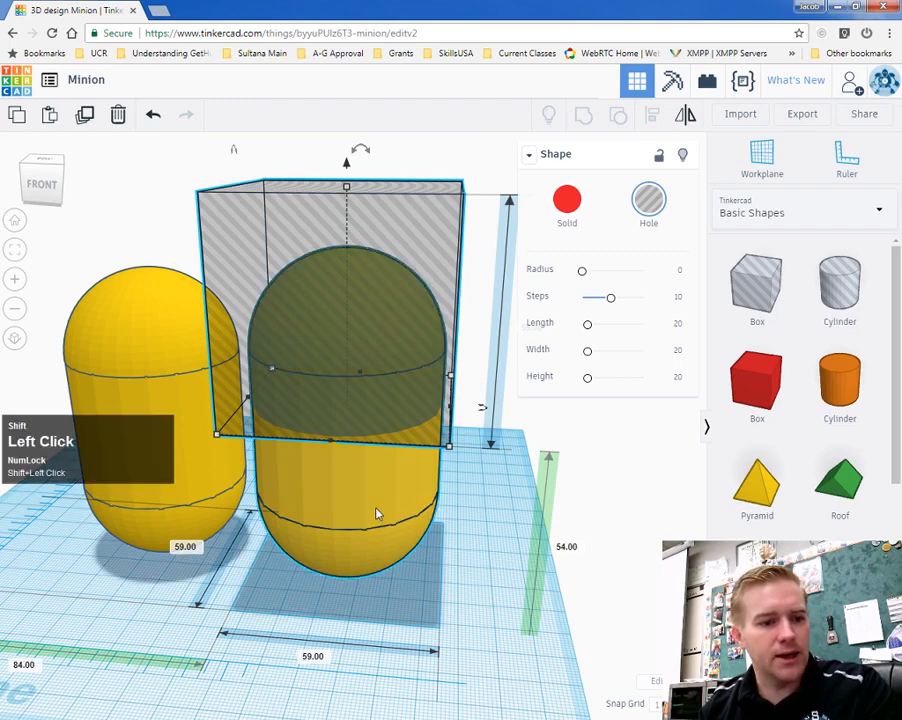
Step: Add the second capsule to the hole box selection and group them to cut its top
click(585, 114)
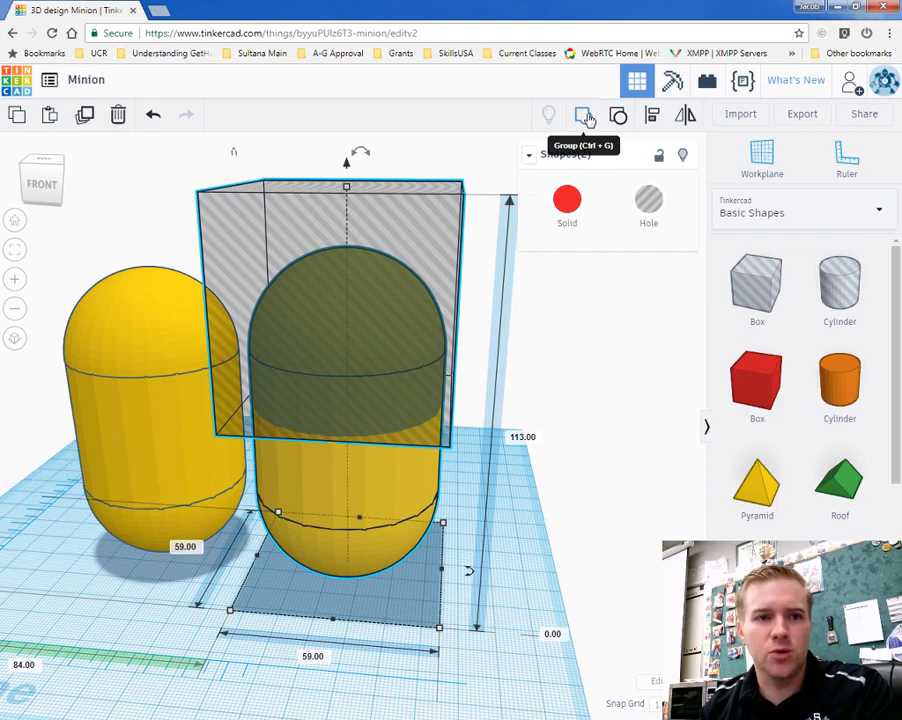
click(585, 114)
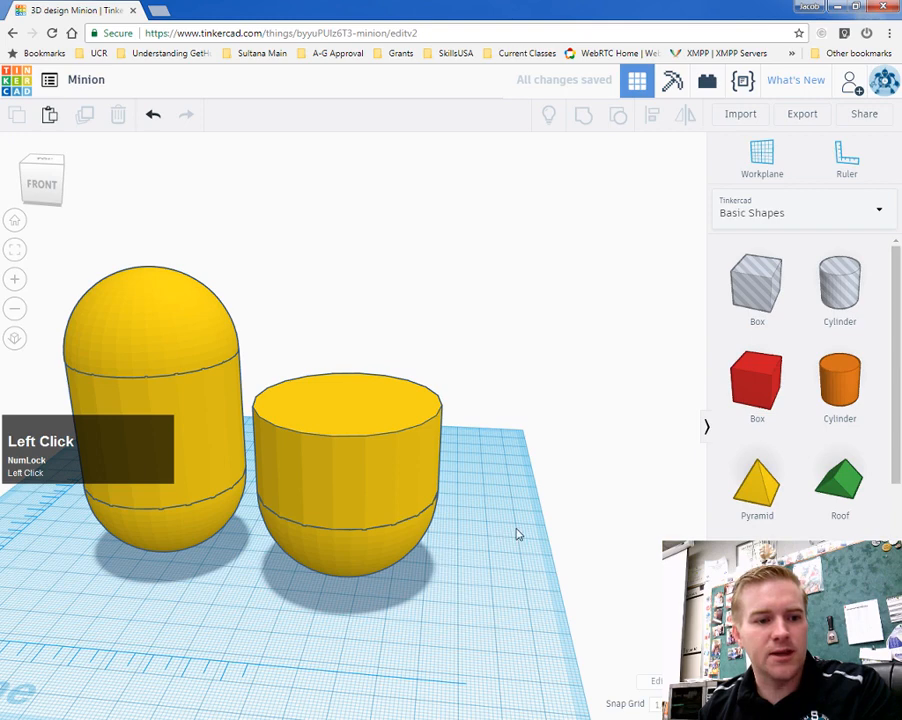
Step: Change the cut-off lower half's solid colour from yellow to blue
click(345, 470)
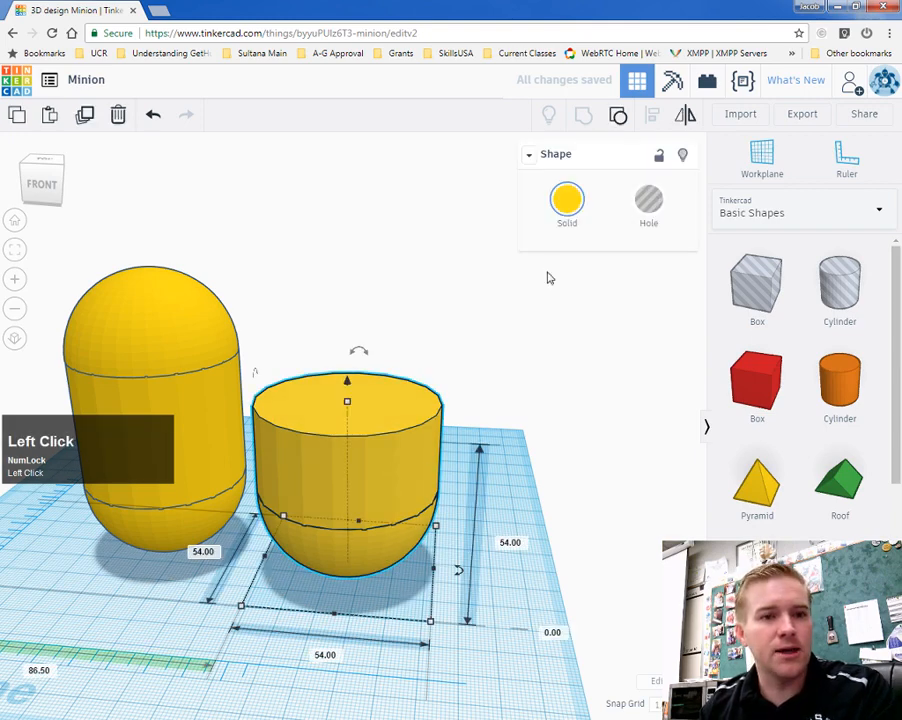
click(567, 200)
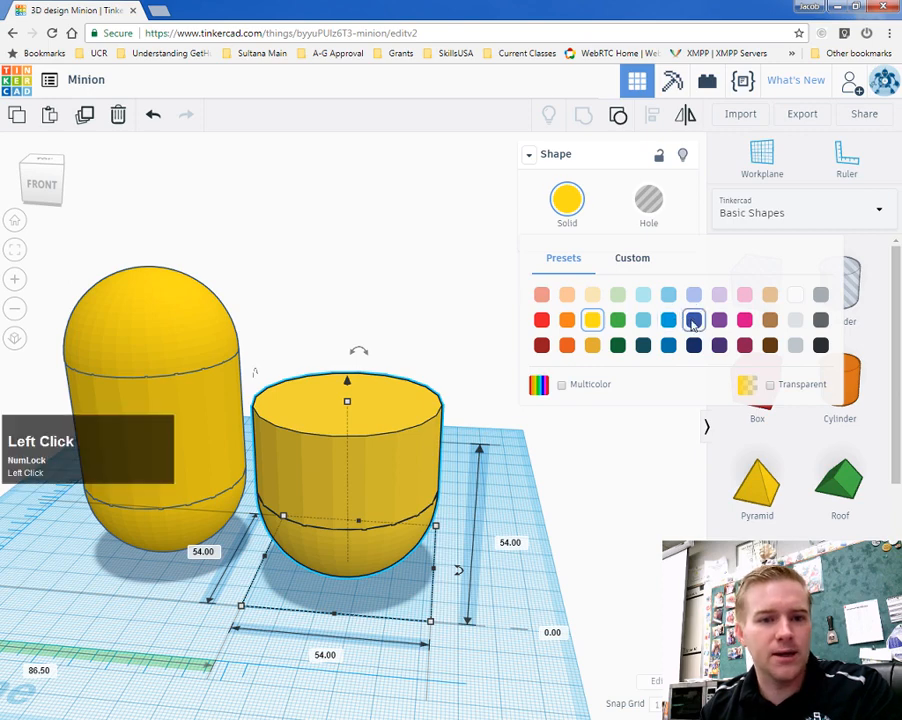
click(693, 320)
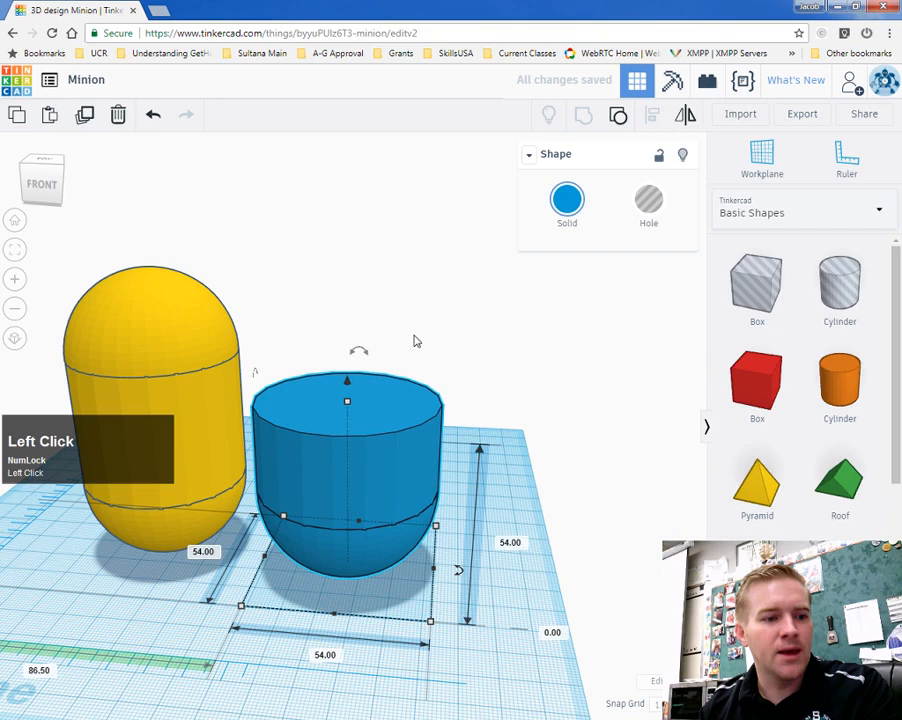
click(567, 198)
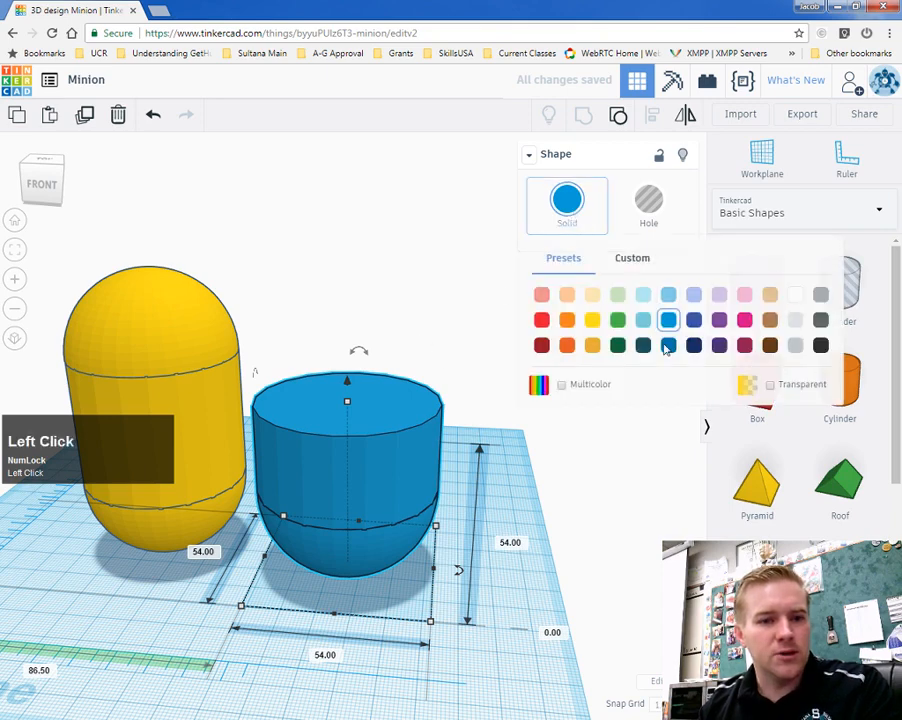
click(483, 347)
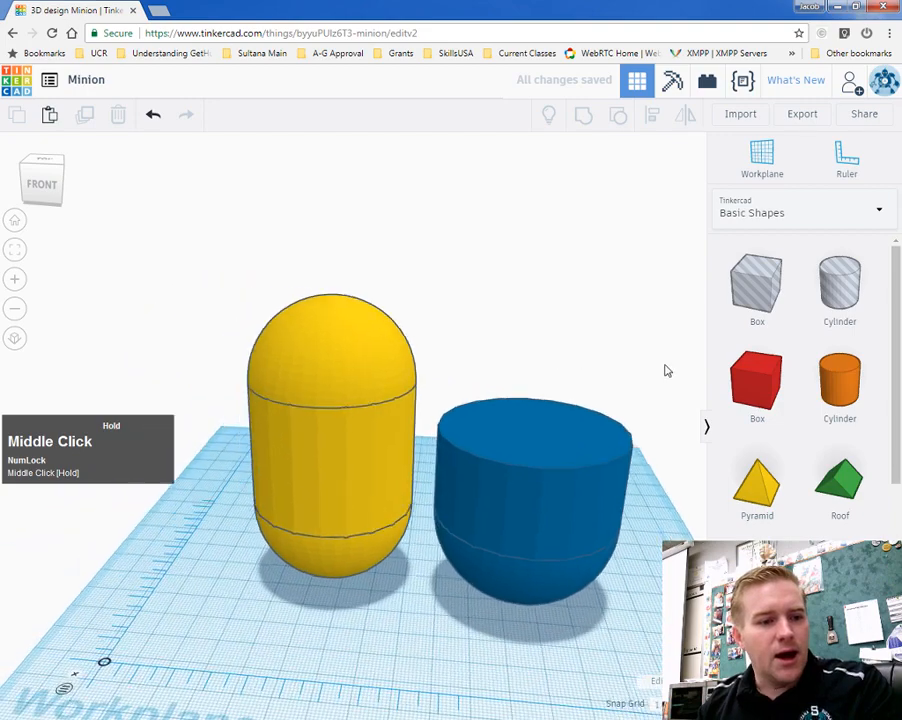
Step: Select the yellow capsule and blue piece and align them on their centres
click(333, 410)
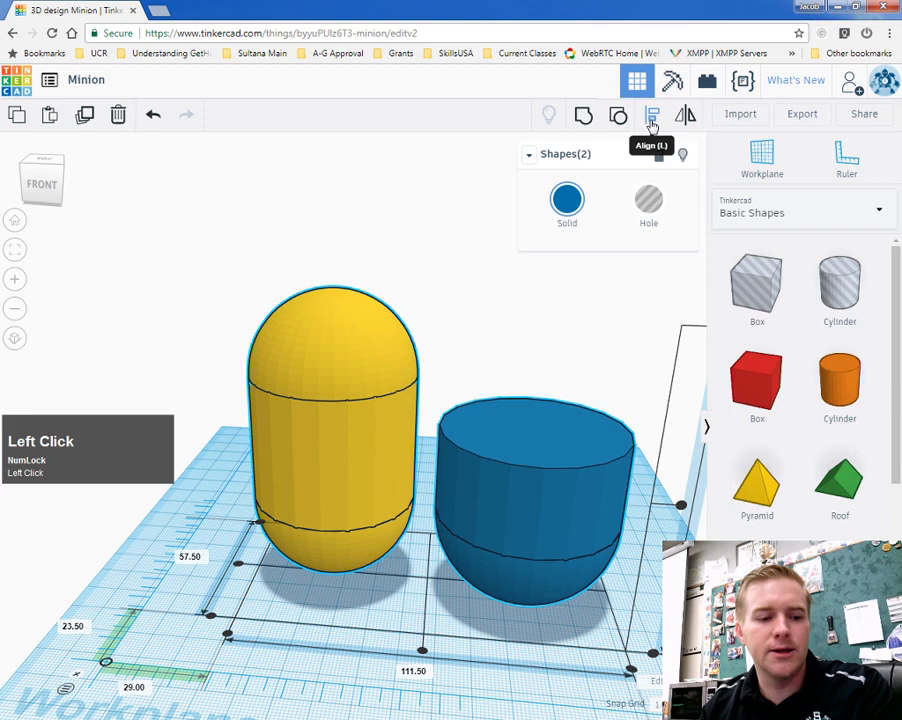
click(651, 115)
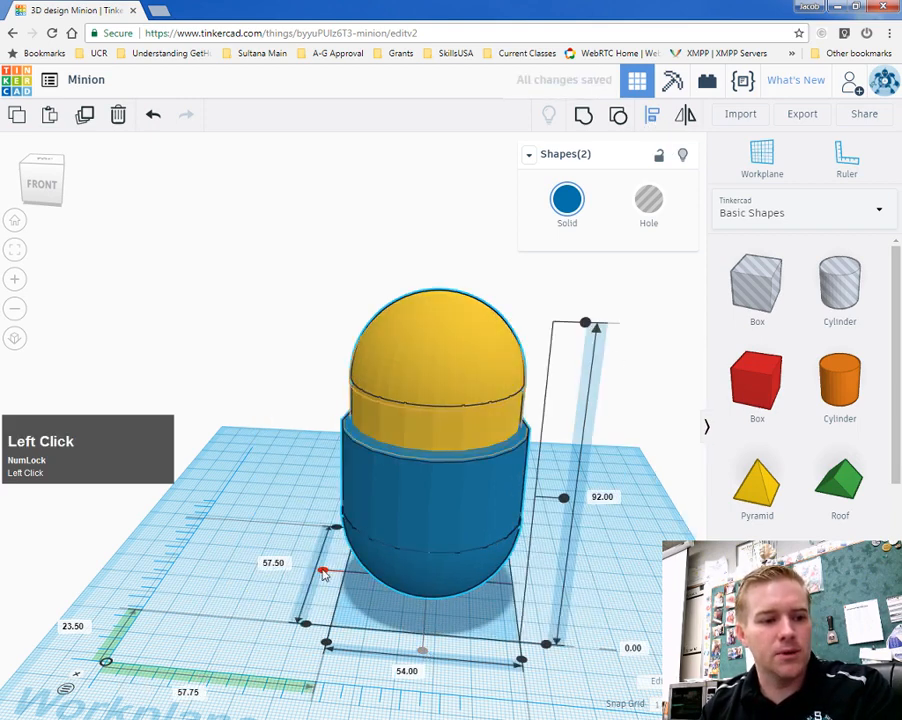
click(645, 475)
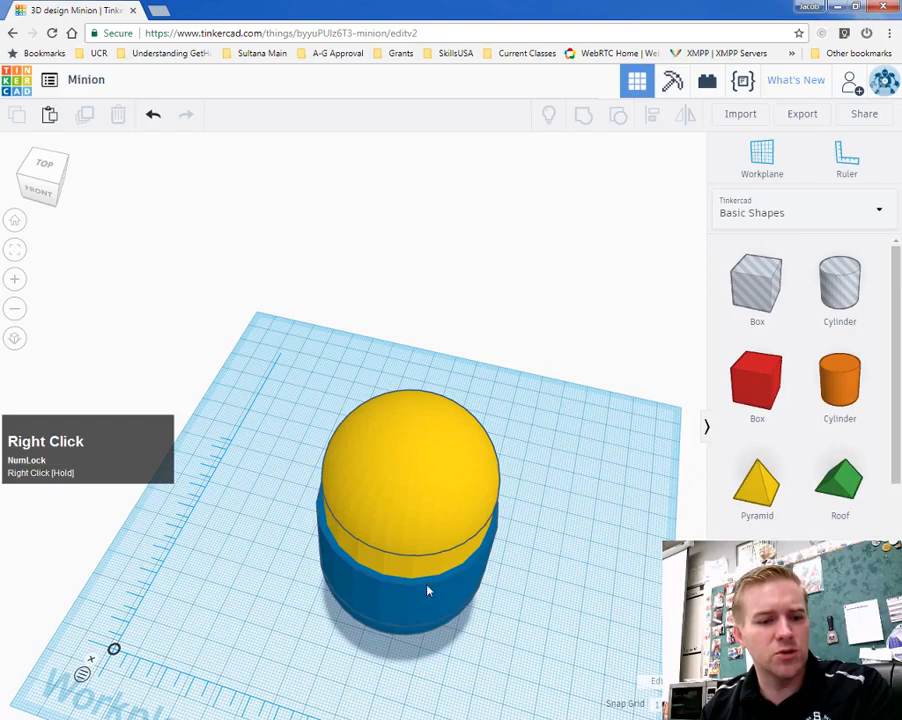
drag(427, 590, 510, 528)
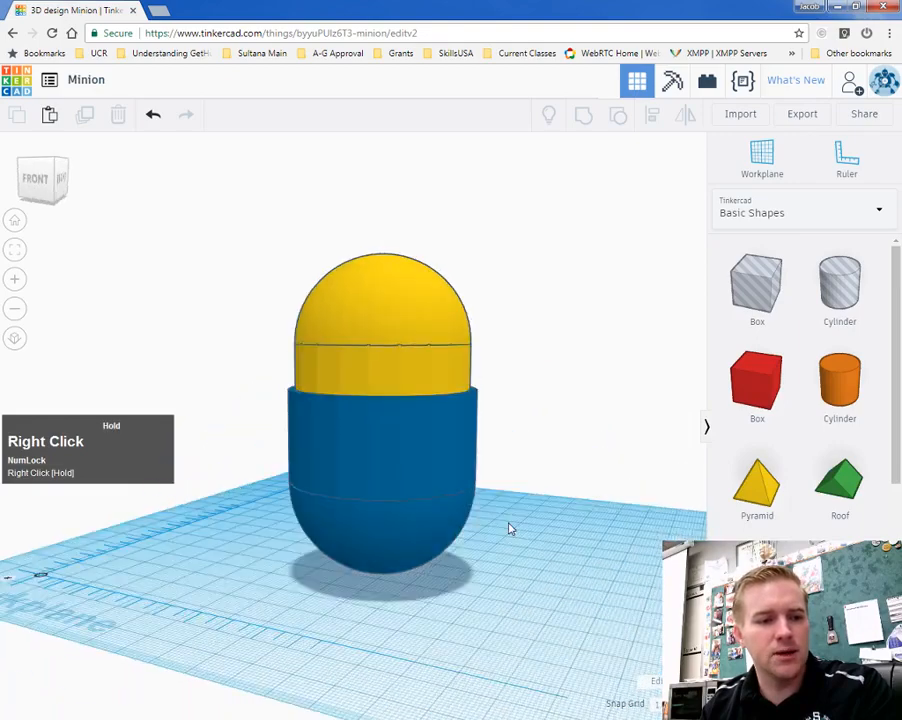
drag(510, 527, 640, 590)
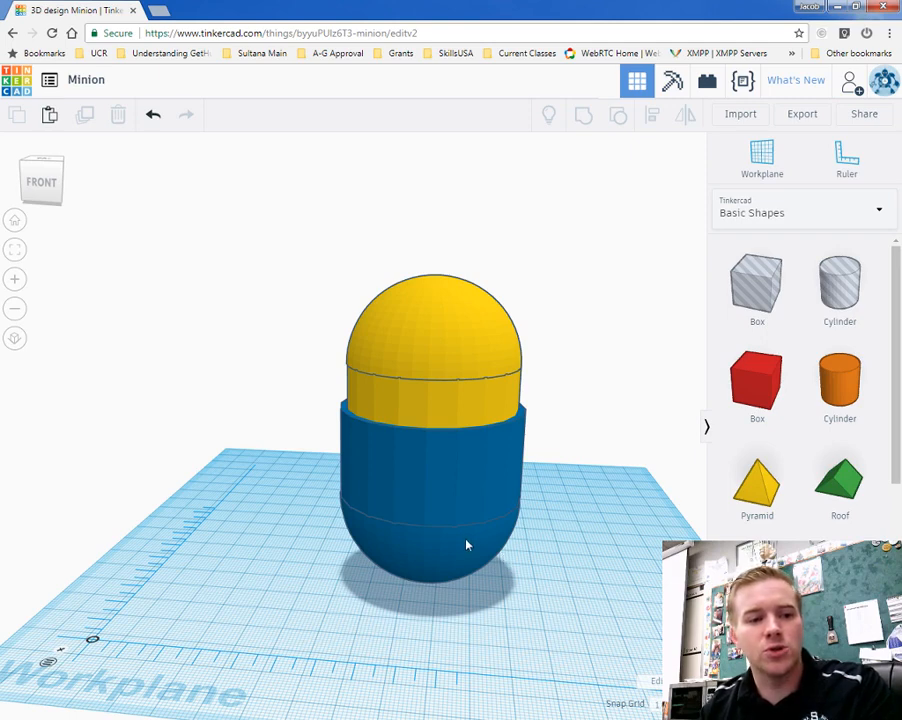
mouse_move(520, 380)
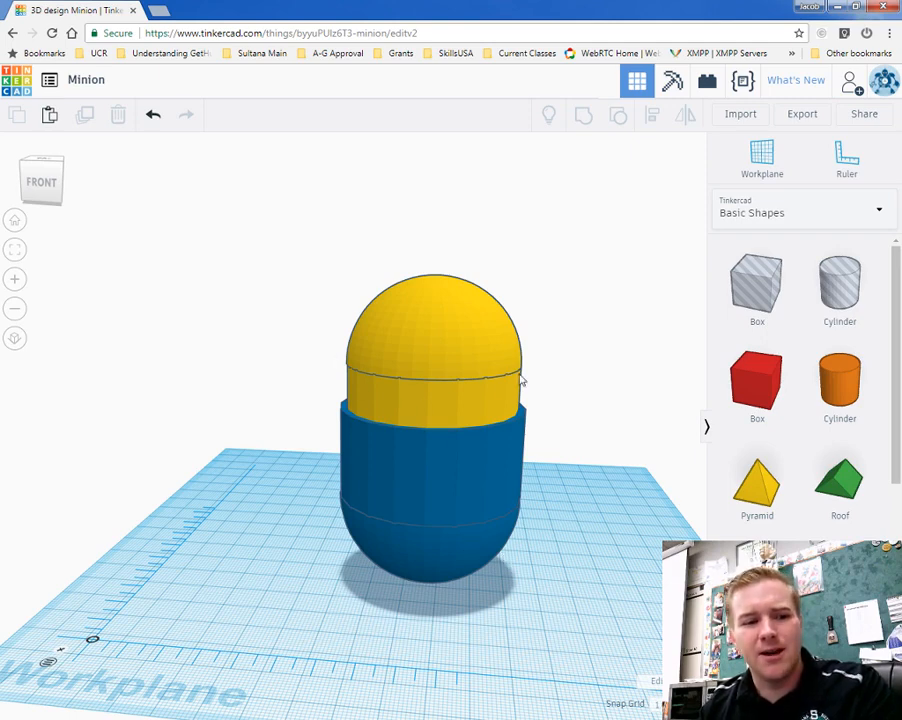
mouse_move(652, 478)
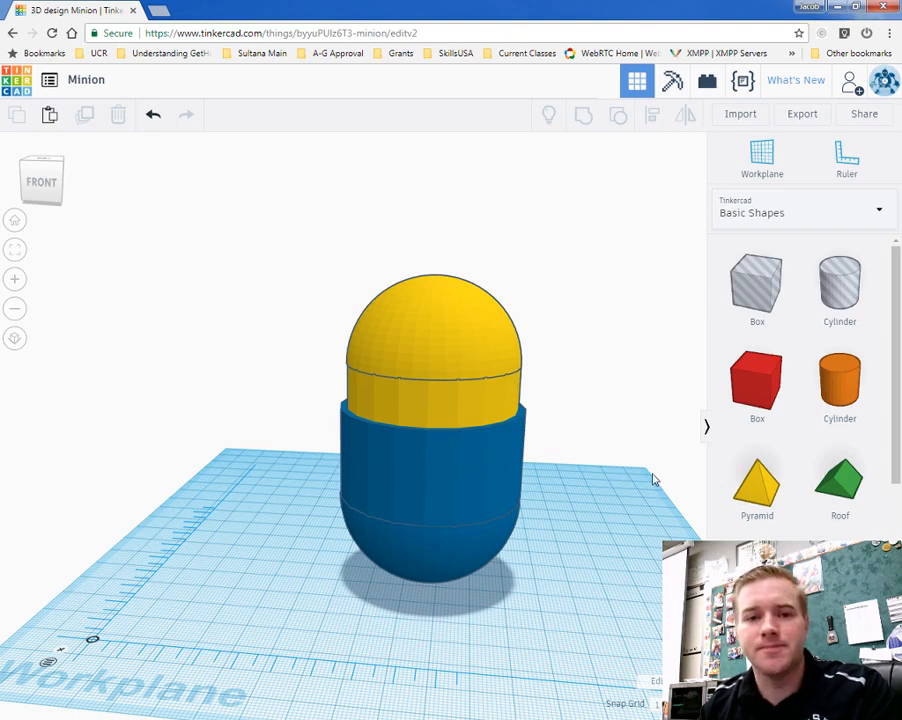